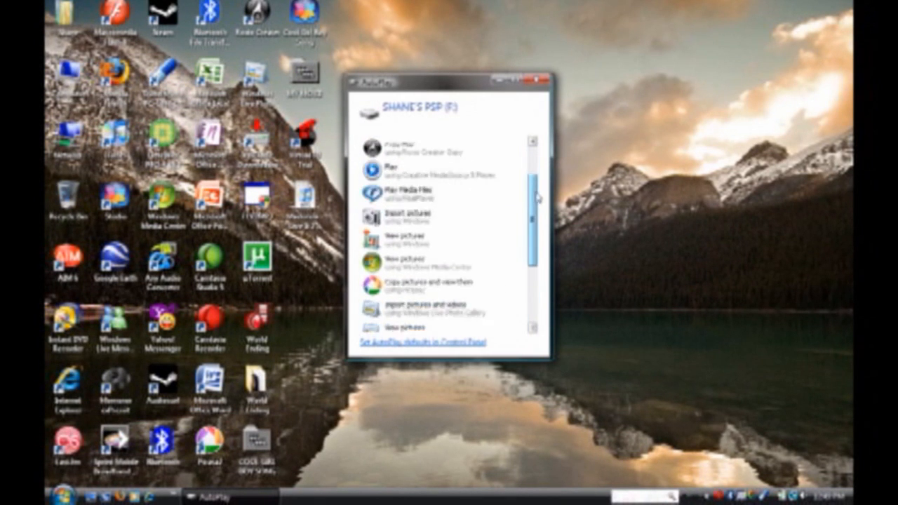
- Choose 'Open folder to view files' so Explorer shows the PSP memory card
{"action": "scroll", "scroll_direction": "down", "scroll_amount": 3}
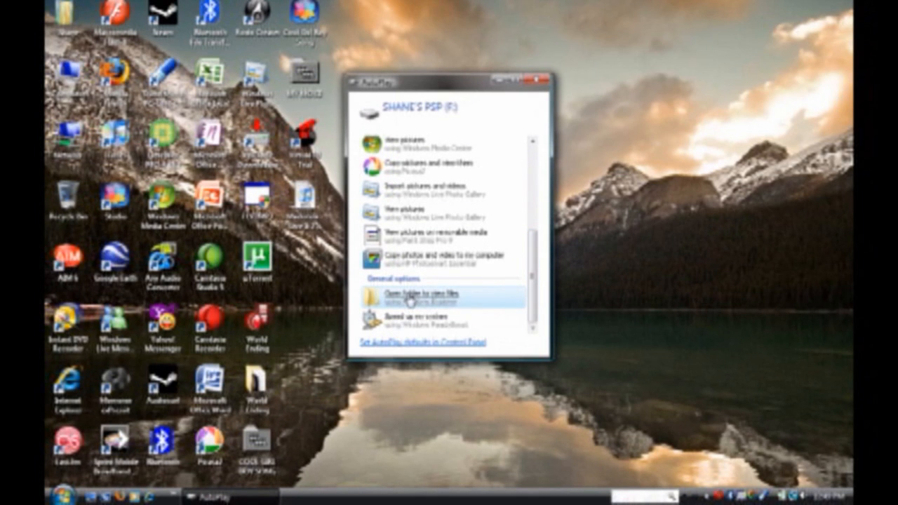
{"action": "left_click", "coordinate": [421, 295]}
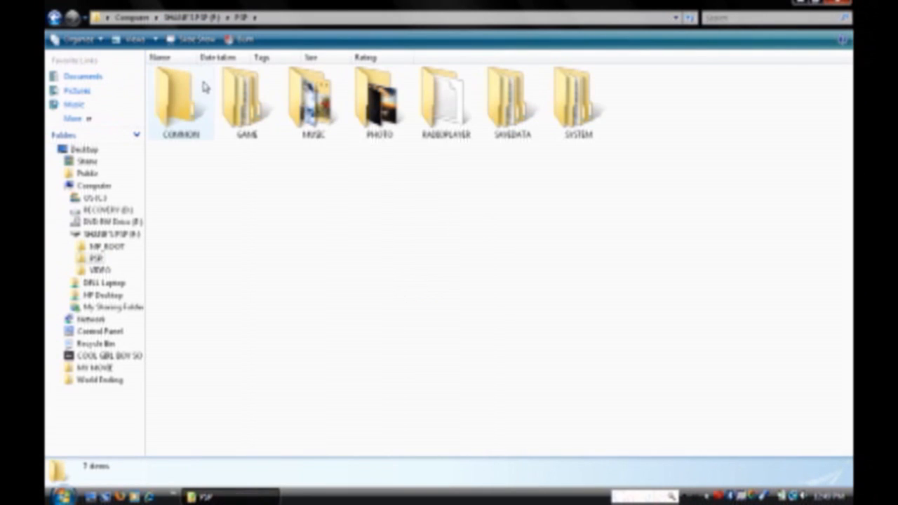
{"action": "left_click", "coordinate": [313, 101]}
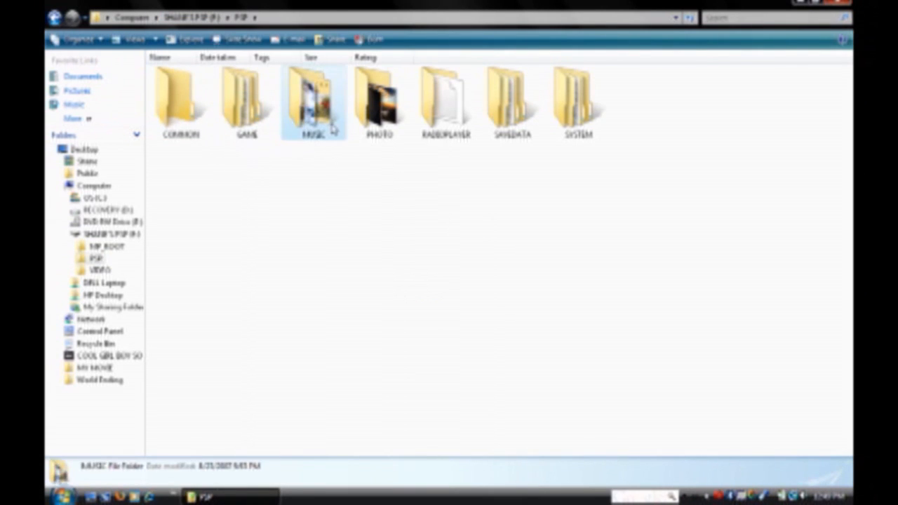
{"action": "mouse_move", "coordinate": [346, 202]}
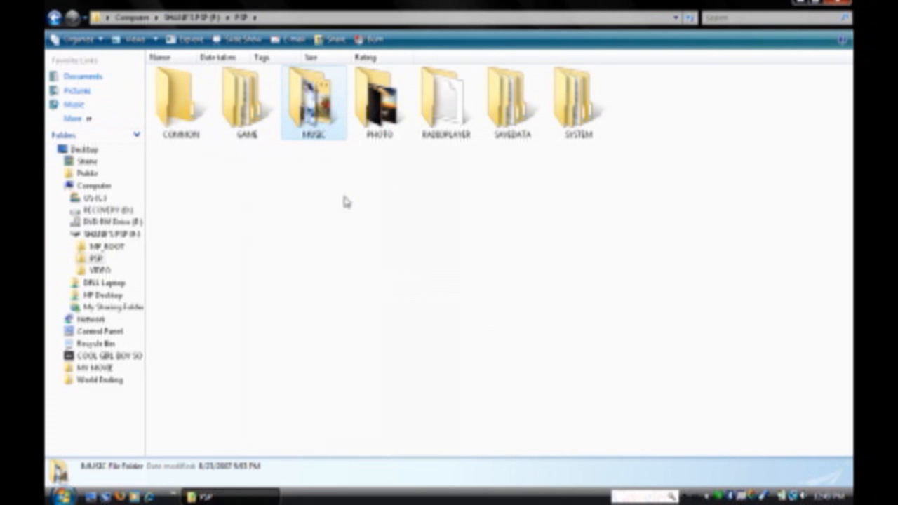
{"action": "right_click", "coordinate": [344, 202]}
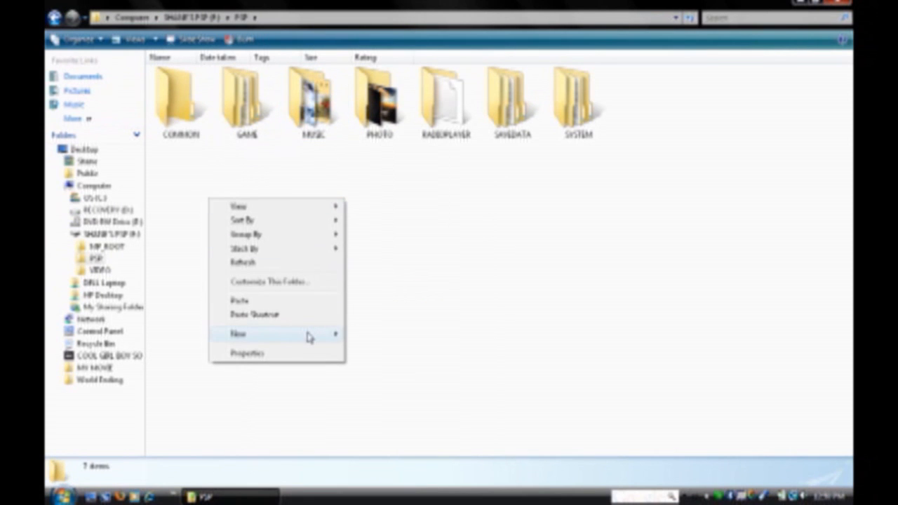
{"action": "left_click", "coordinate": [239, 334]}
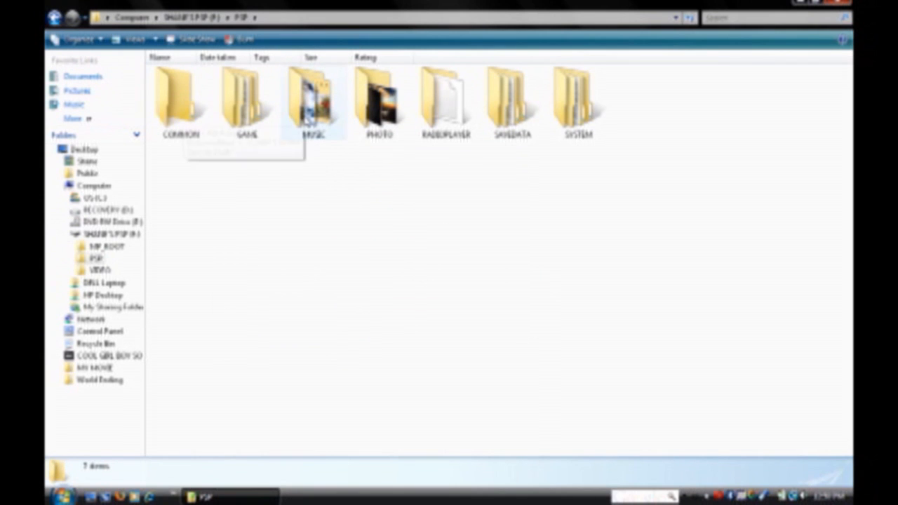
- Go into the PSP's MUSIC folder, then bring up the computer's own Music collection
{"action": "double_click", "coordinate": [314, 99]}
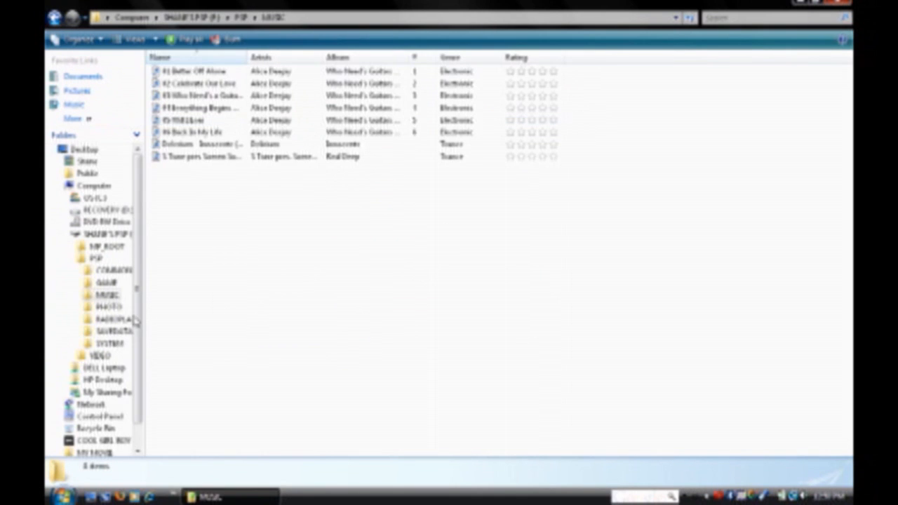
{"action": "left_click", "coordinate": [58, 496]}
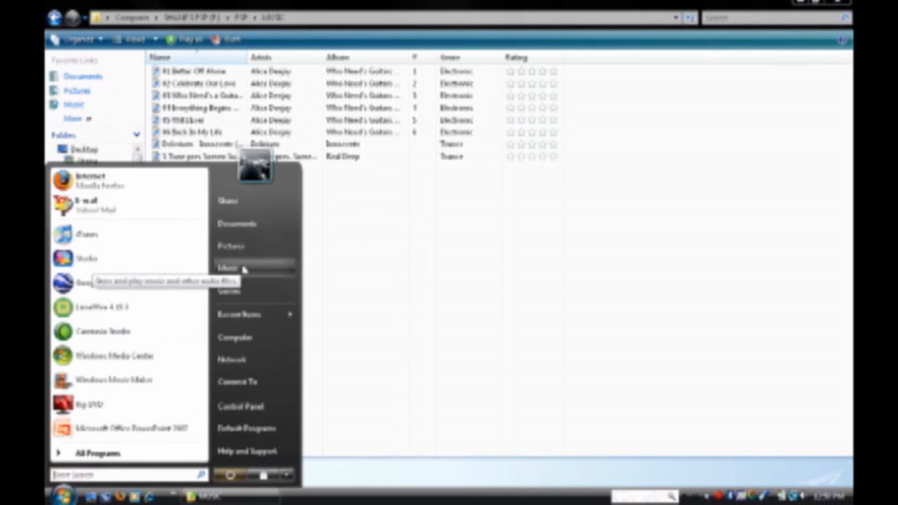
{"action": "left_click", "coordinate": [228, 267]}
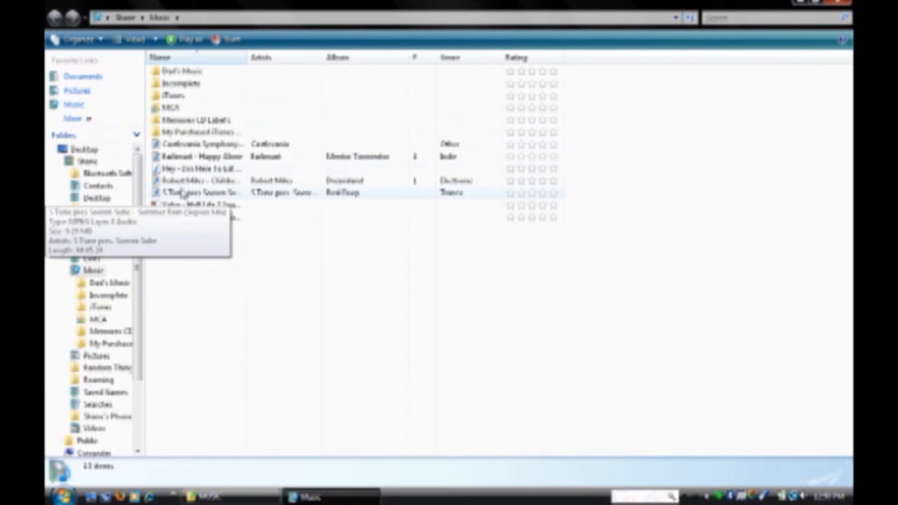
- Copy the Real Deep trance track into MUSIC, resolving the same-name Copy File conflict
{"action": "right_click", "coordinate": [199, 193]}
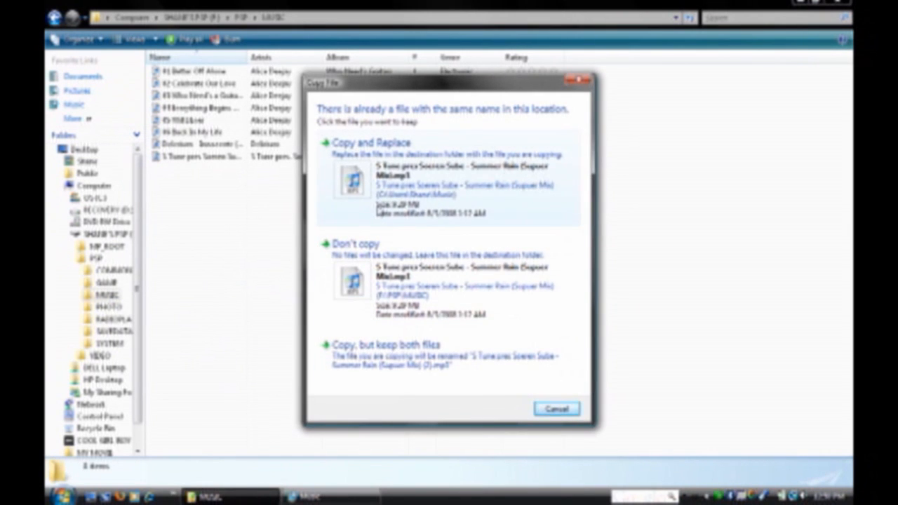
{"action": "left_click", "coordinate": [379, 141]}
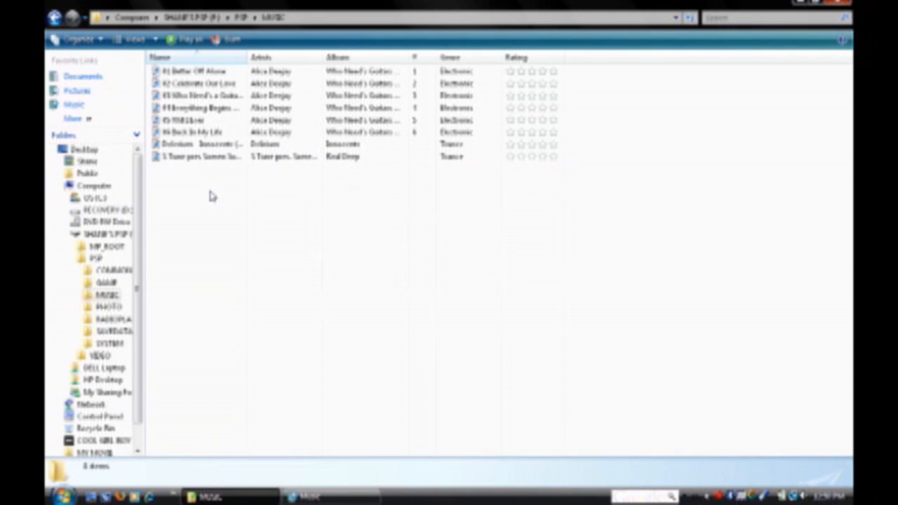
{"action": "mouse_move", "coordinate": [236, 236]}
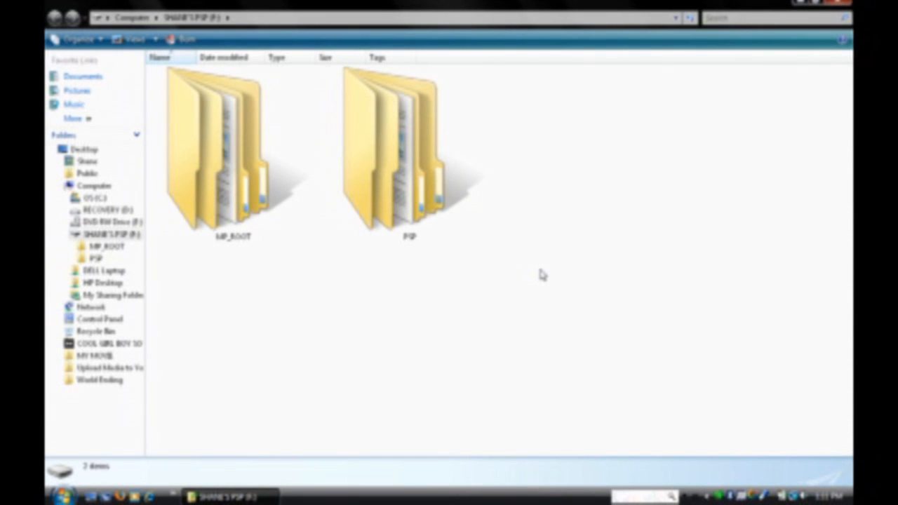
- At the top level of SHANE'S PSP (F:), use the right-click New menu, leaving the desktop showing
{"action": "right_click", "coordinate": [540, 275]}
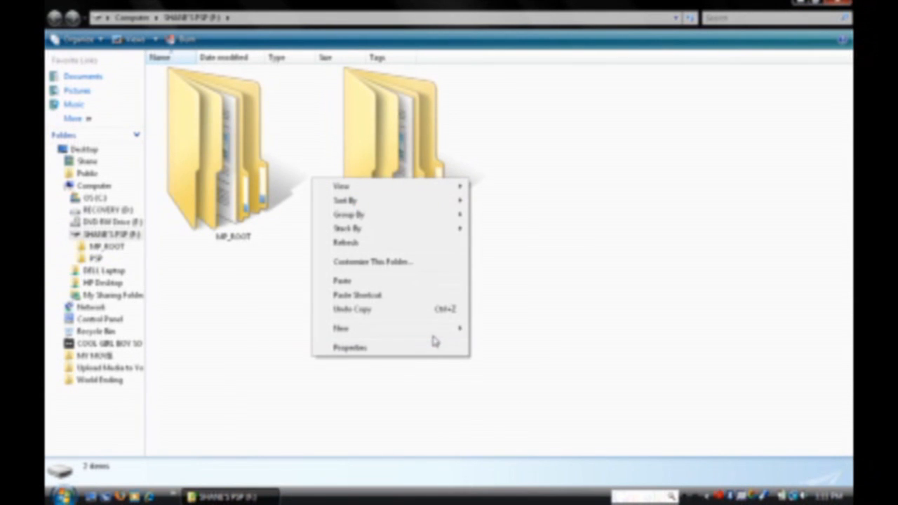
{"action": "left_click", "coordinate": [341, 328]}
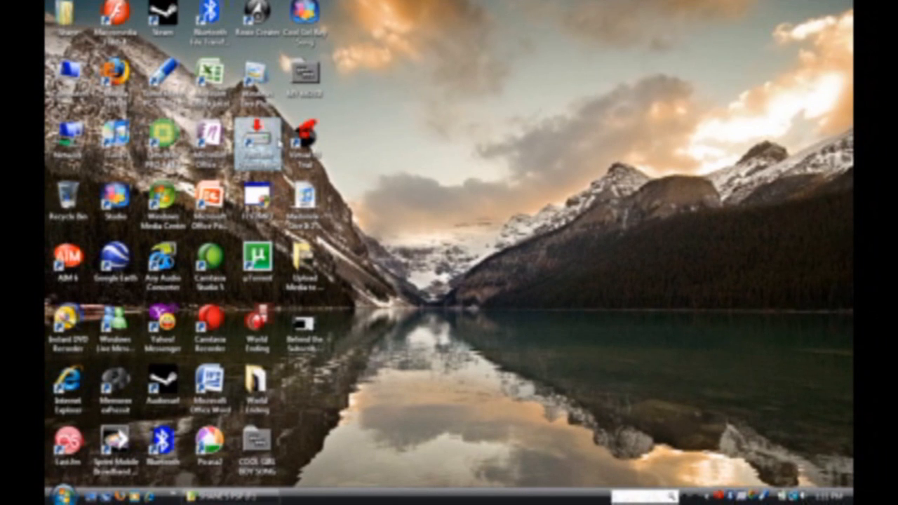
{"action": "mouse_move", "coordinate": [259, 138]}
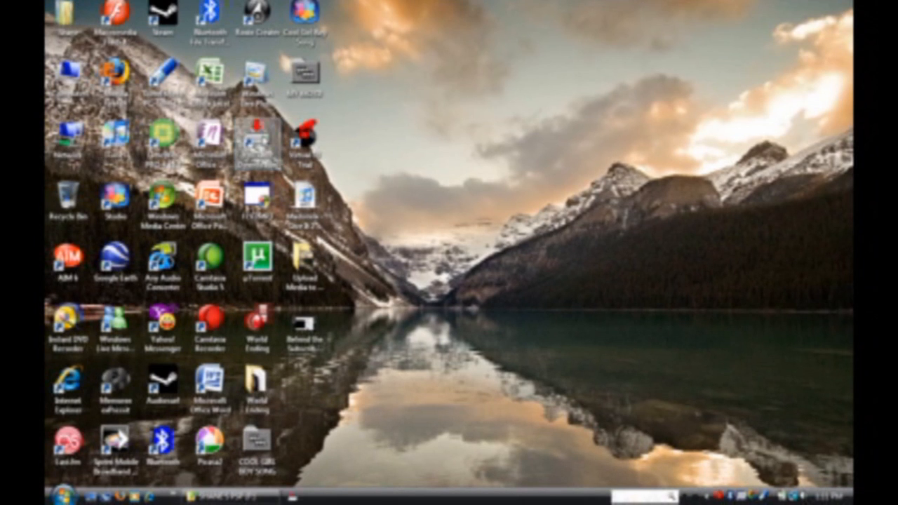
- Launch YouTube Downloader, choose 'Convert video (previously downloaded) from file' and browse for the file
{"action": "double_click", "coordinate": [258, 140]}
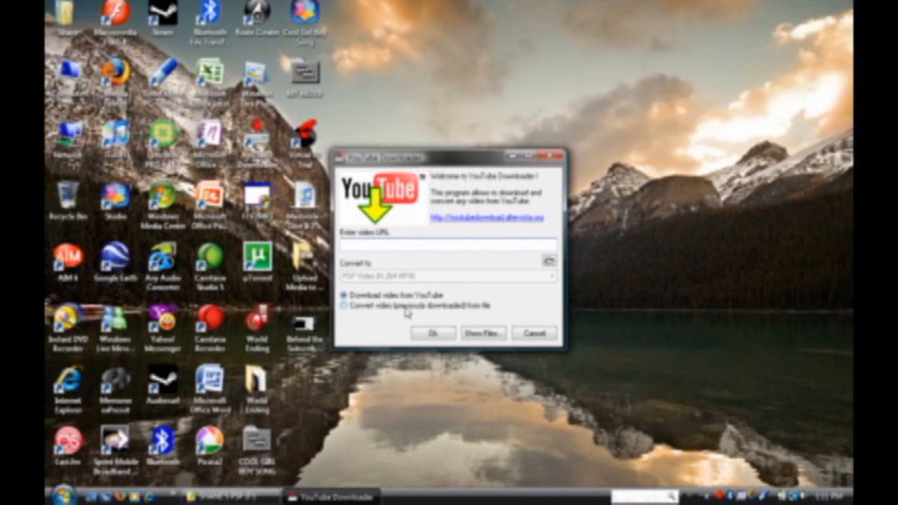
{"action": "left_click", "coordinate": [343, 306]}
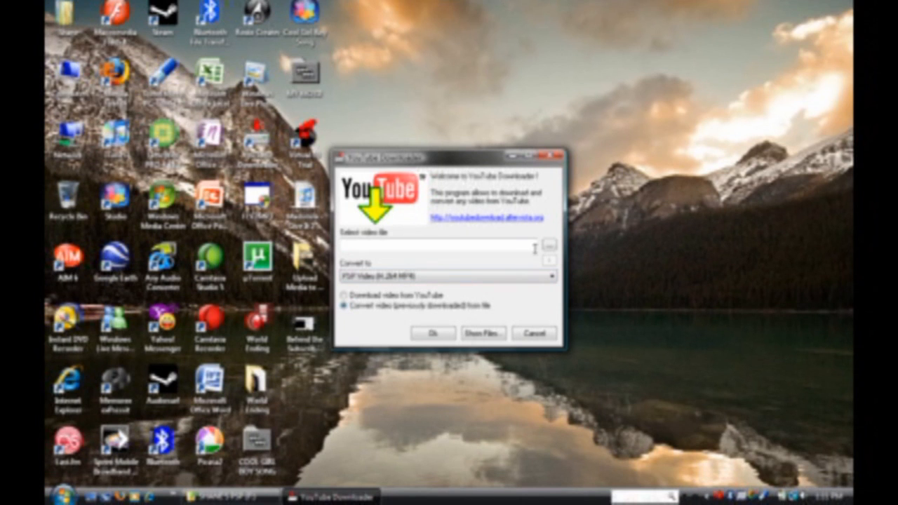
{"action": "mouse_move", "coordinate": [550, 246]}
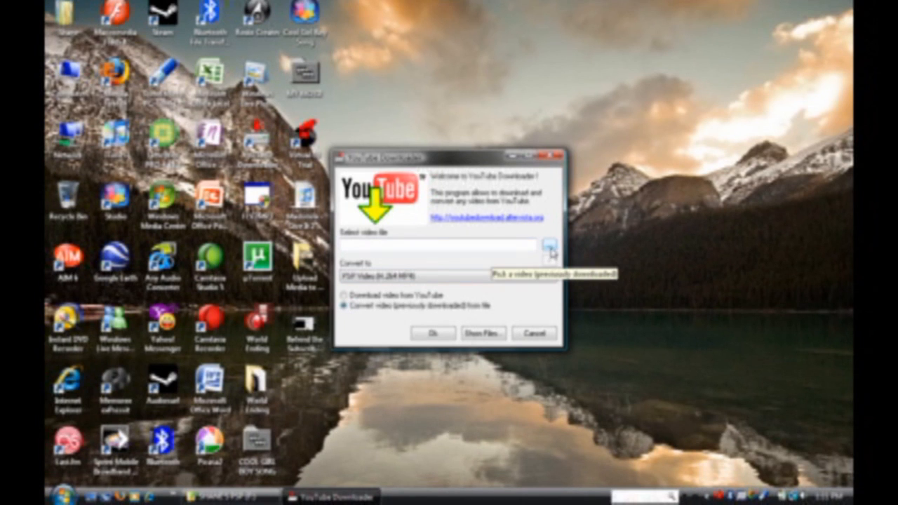
{"action": "left_click", "coordinate": [548, 244]}
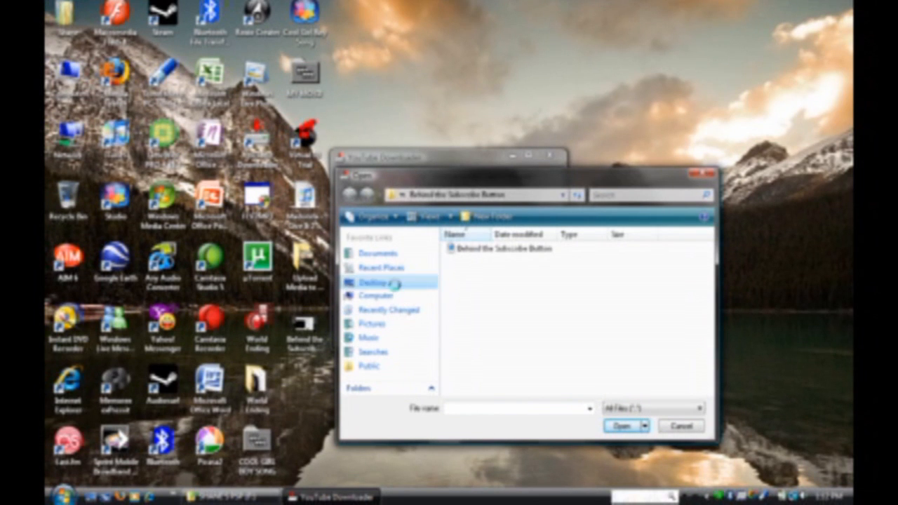
- Select 'Behind the Subscribe Button' on the Desktop as the video to convert
{"action": "left_click", "coordinate": [374, 280]}
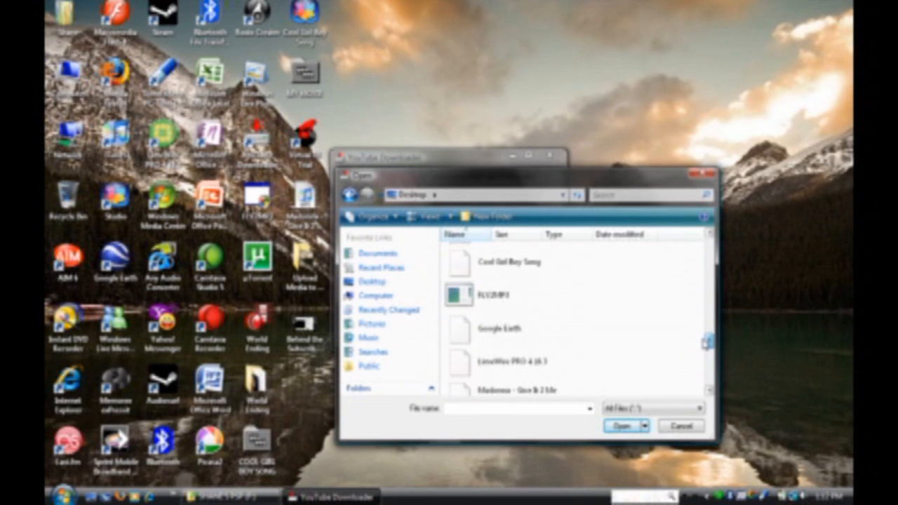
{"action": "scroll", "scroll_direction": "down", "scroll_amount": 3}
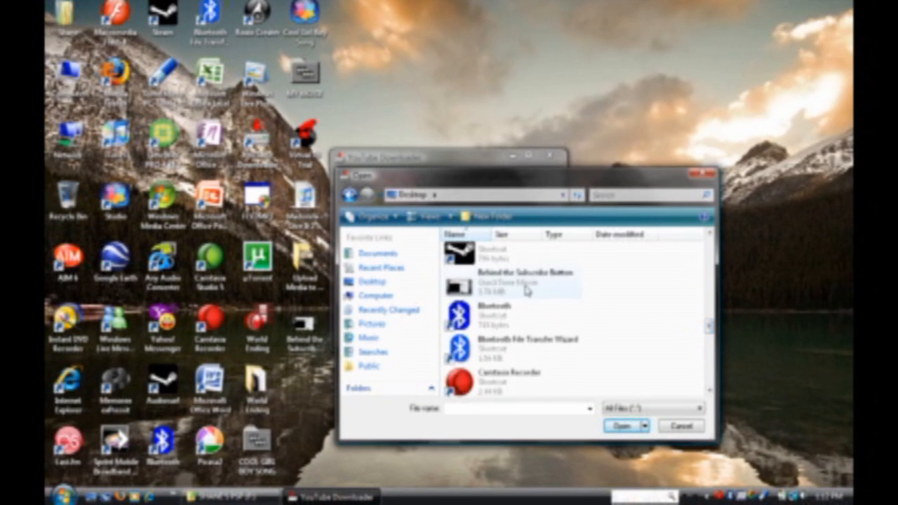
{"action": "left_click", "coordinate": [512, 286]}
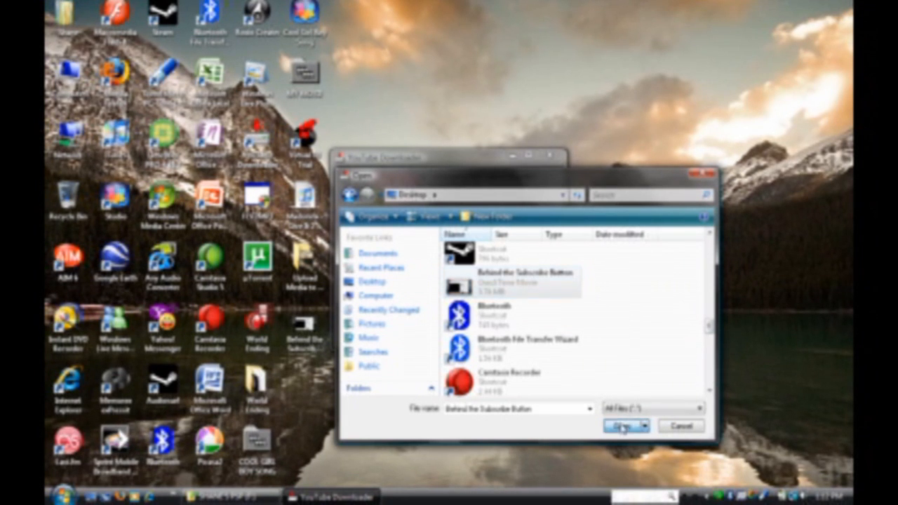
{"action": "left_click", "coordinate": [623, 426]}
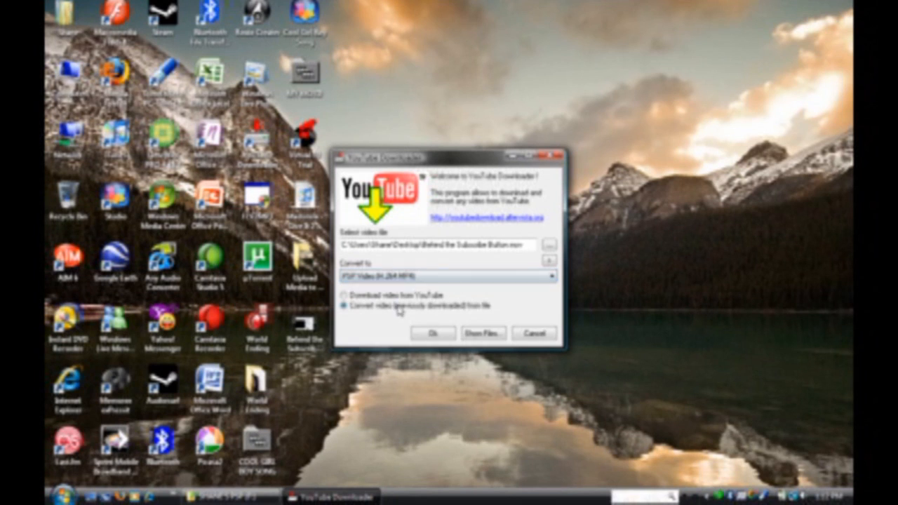
- Run the PSP Video conversion with default quality and acknowledge the success message
{"action": "left_click", "coordinate": [432, 335]}
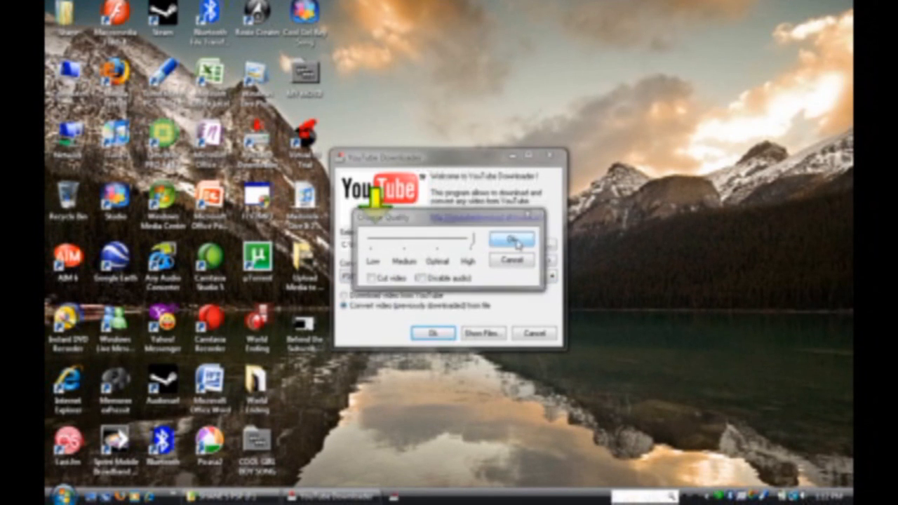
{"action": "left_click", "coordinate": [511, 239]}
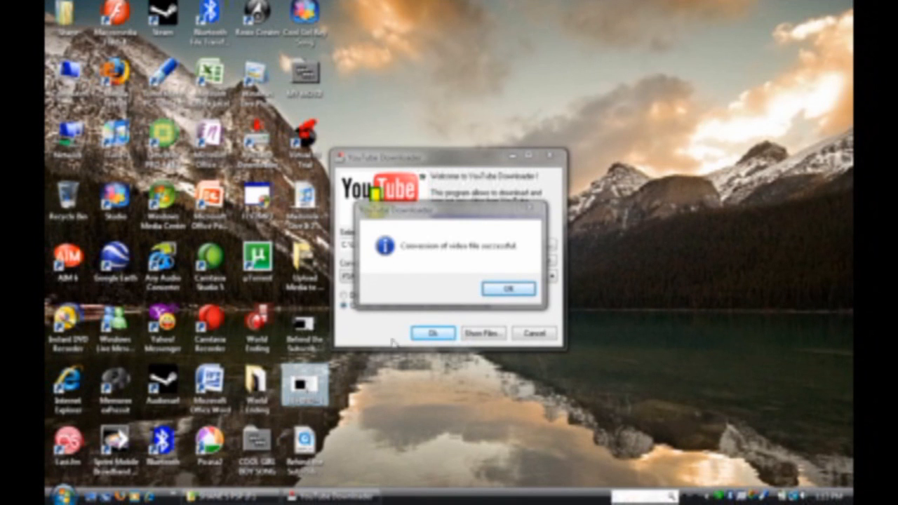
{"action": "left_click", "coordinate": [508, 289]}
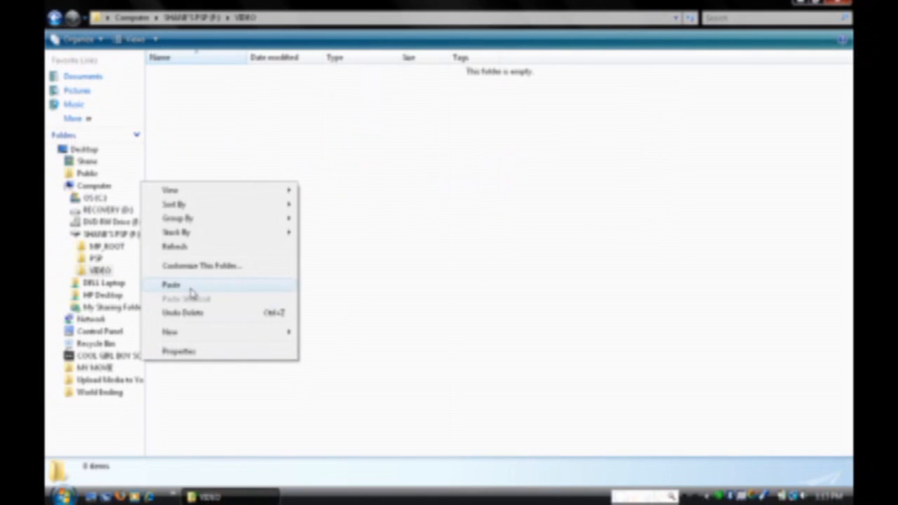
- Paste the converted MPEG-4 video into the PSP's VIDEO folder and close Explorer
{"action": "left_click", "coordinate": [171, 284]}
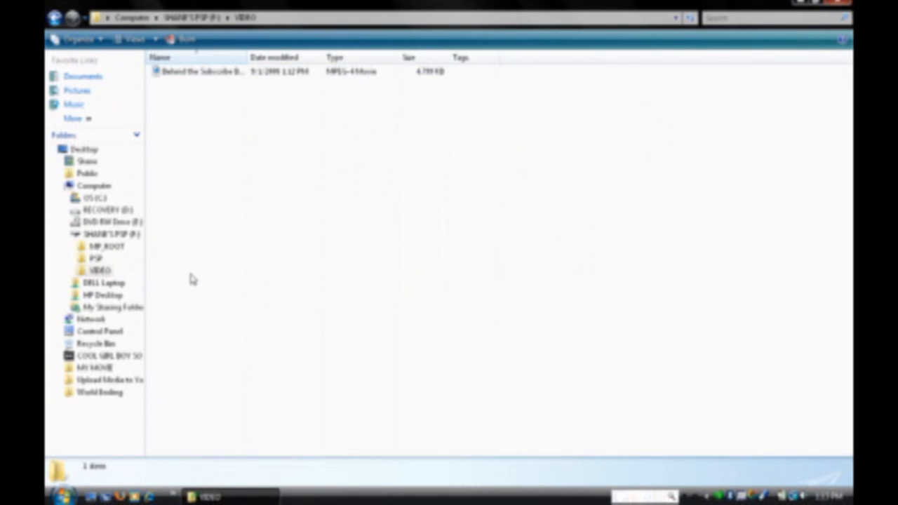
{"action": "left_click", "coordinate": [95, 186]}
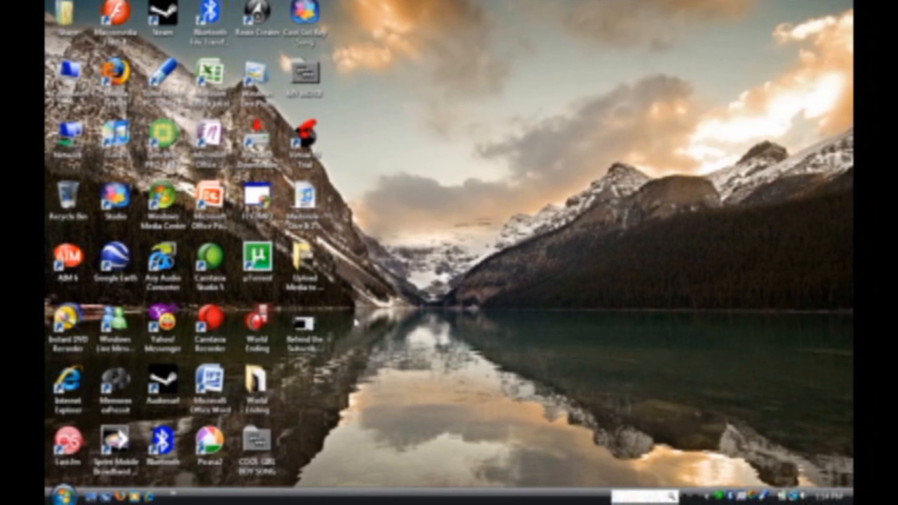
- Reopen the memory card from AutoPlay and go into its PSP folder
{"action": "left_click", "coordinate": [303, 326]}
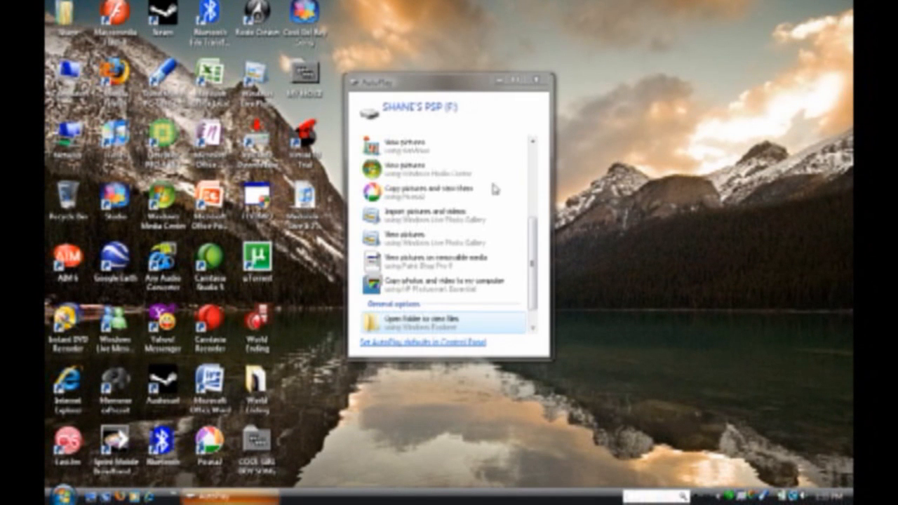
{"action": "mouse_move", "coordinate": [462, 77]}
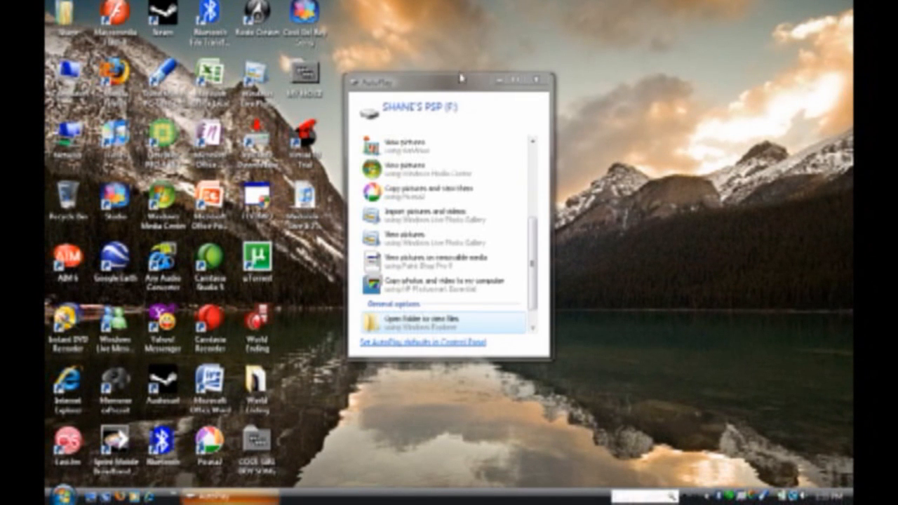
{"action": "mouse_move", "coordinate": [456, 91]}
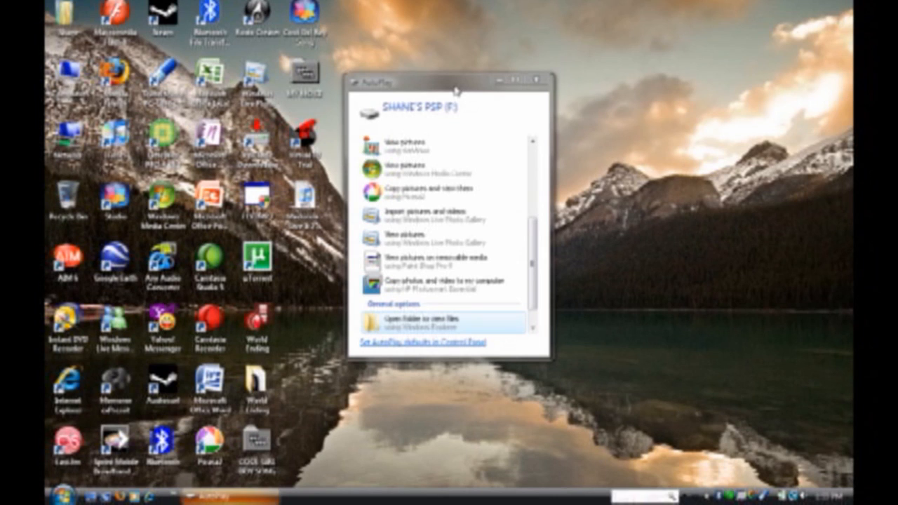
{"action": "mouse_move", "coordinate": [396, 264]}
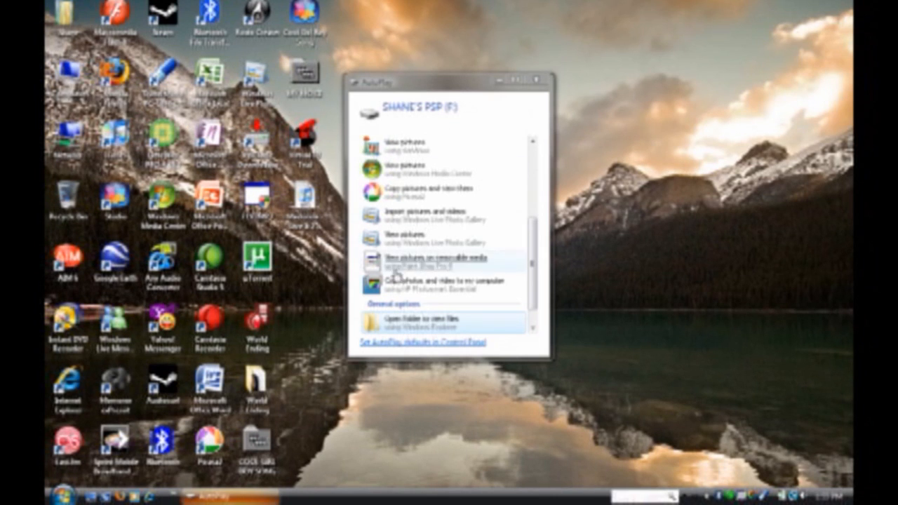
{"action": "left_click", "coordinate": [414, 323]}
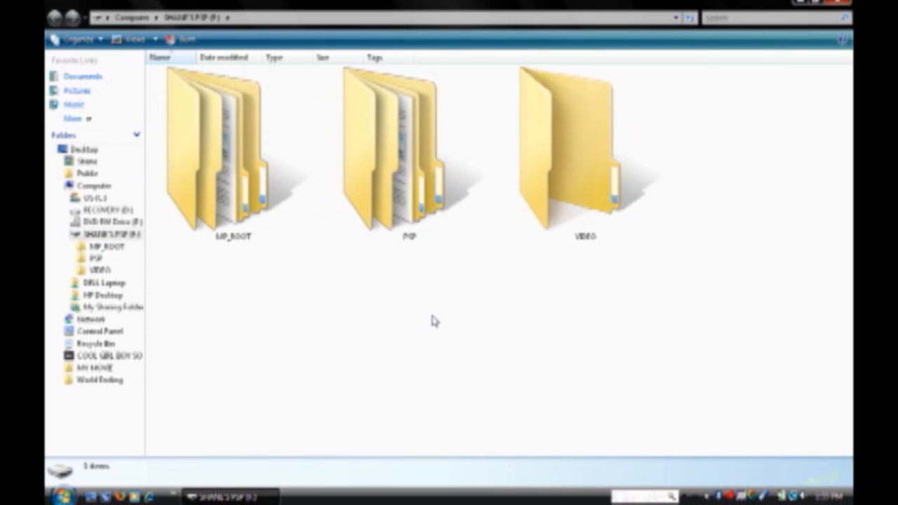
{"action": "left_click", "coordinate": [410, 155]}
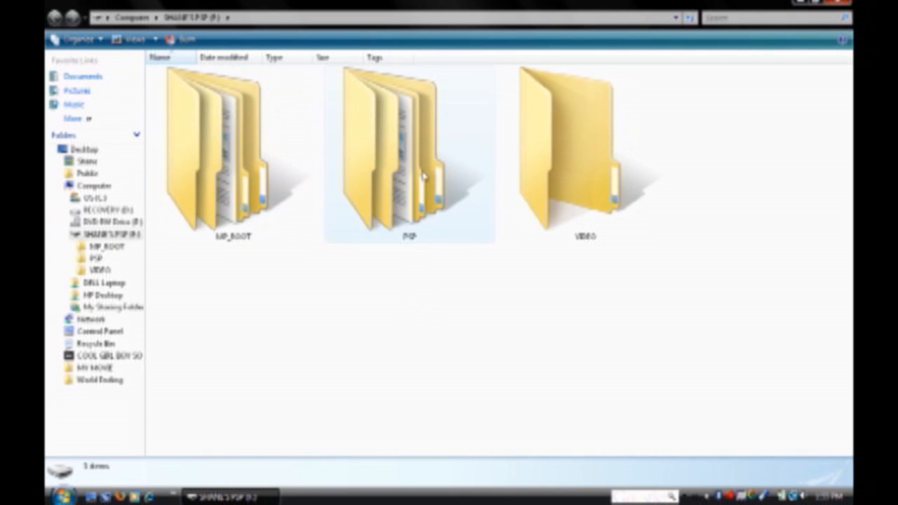
{"action": "double_click", "coordinate": [409, 155]}
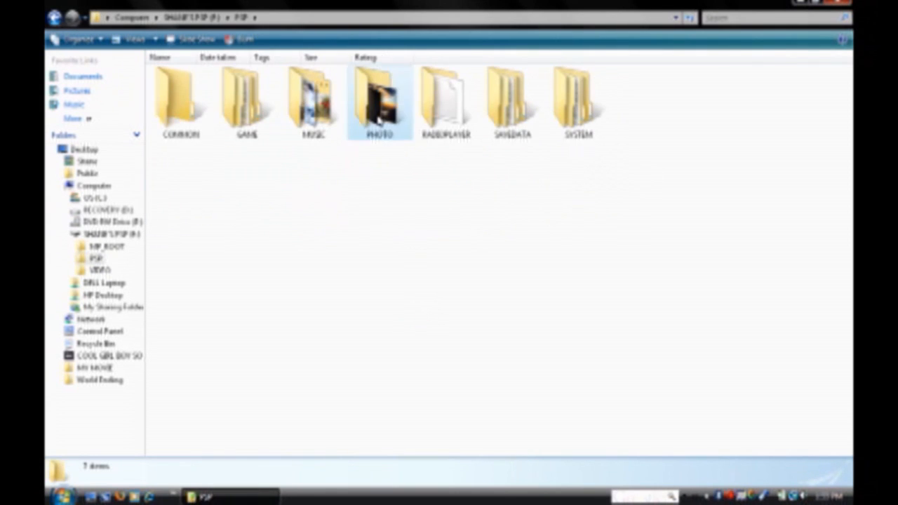
- Go into the PSP's PHOTO folder of 158 wallpaper-style pictures
{"action": "left_click", "coordinate": [379, 101]}
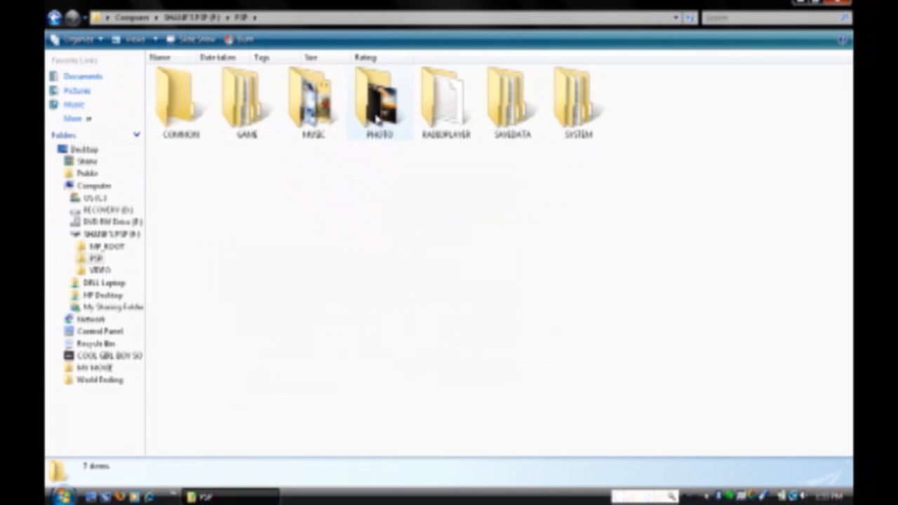
{"action": "left_click", "coordinate": [379, 101]}
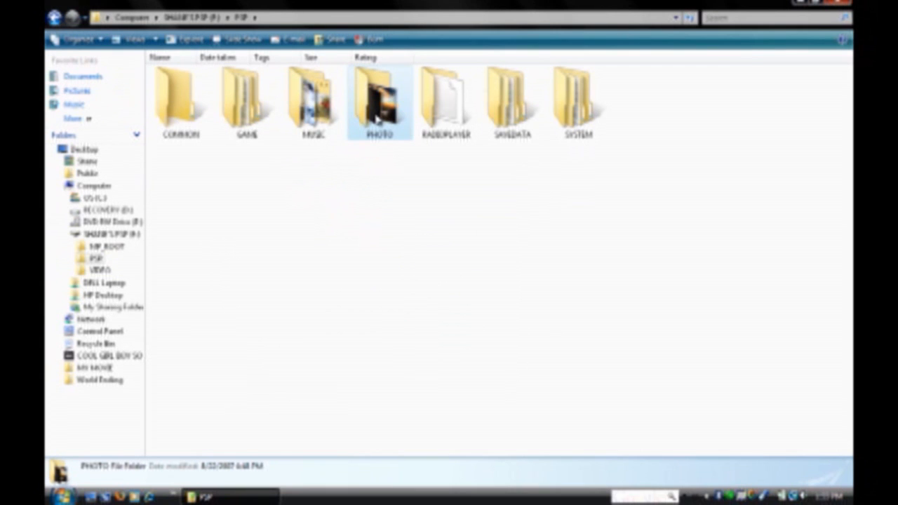
{"action": "double_click", "coordinate": [379, 98]}
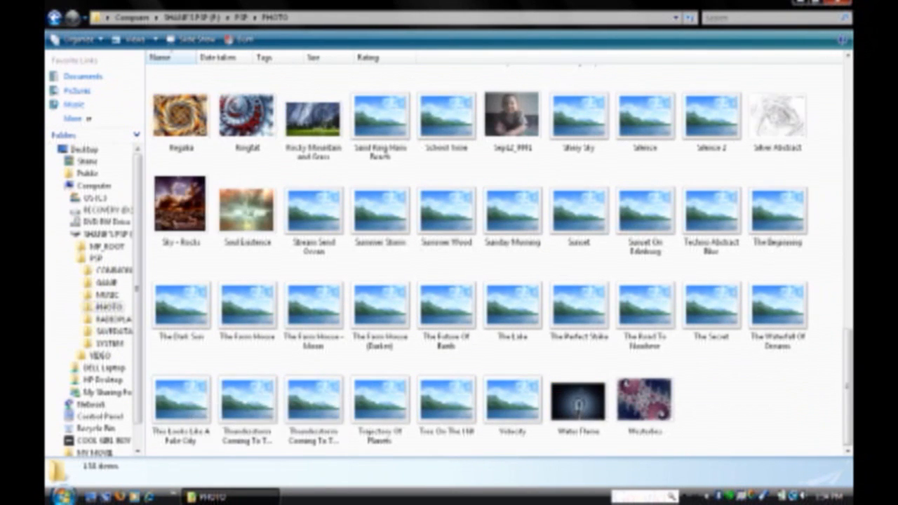
- Paste the pictures from Pictures Off The Internet into PHOTO, hitting a same-name conflict
{"action": "left_click", "coordinate": [59, 489]}
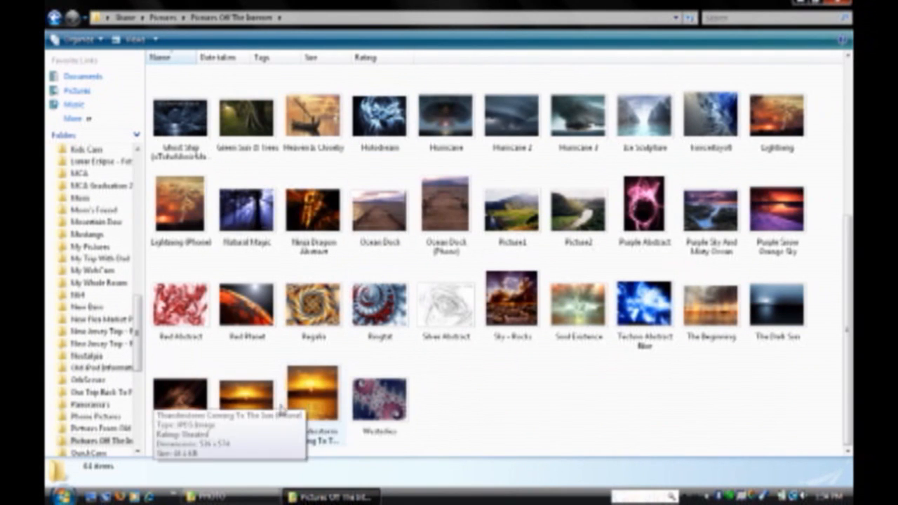
{"action": "right_click", "coordinate": [179, 396]}
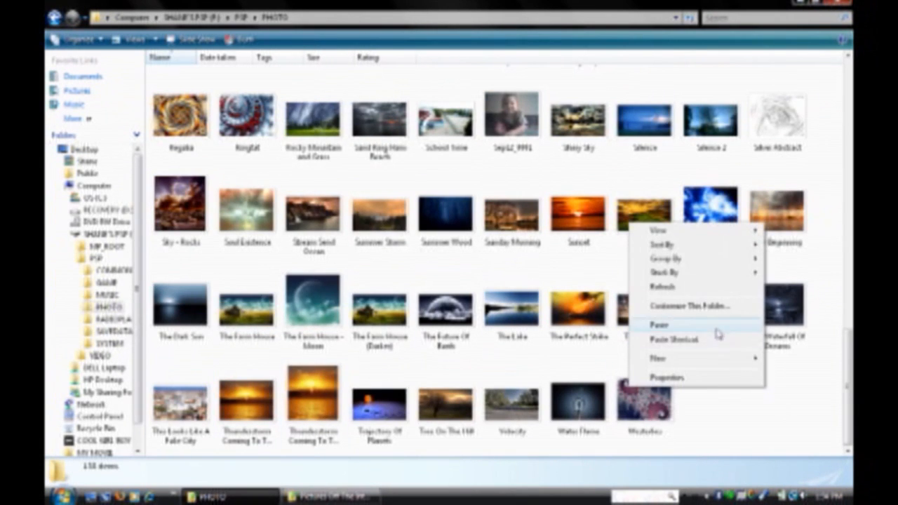
{"action": "left_click", "coordinate": [656, 324]}
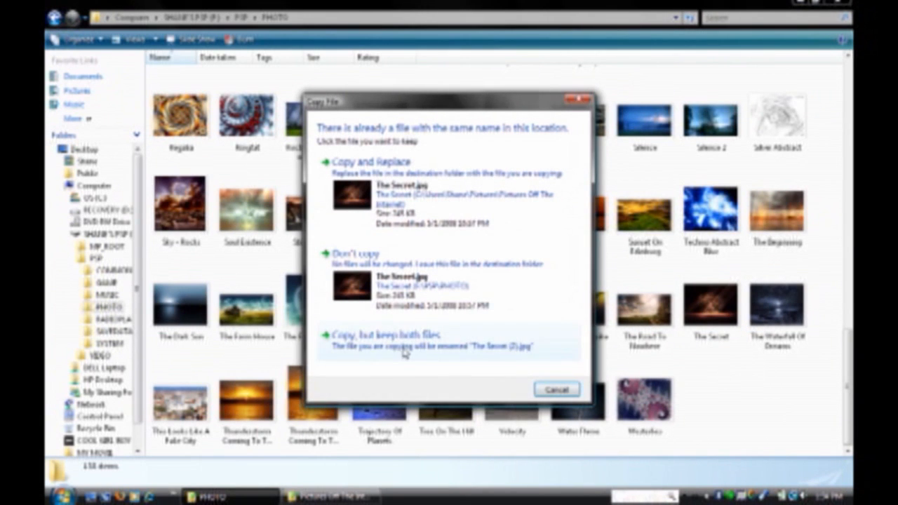